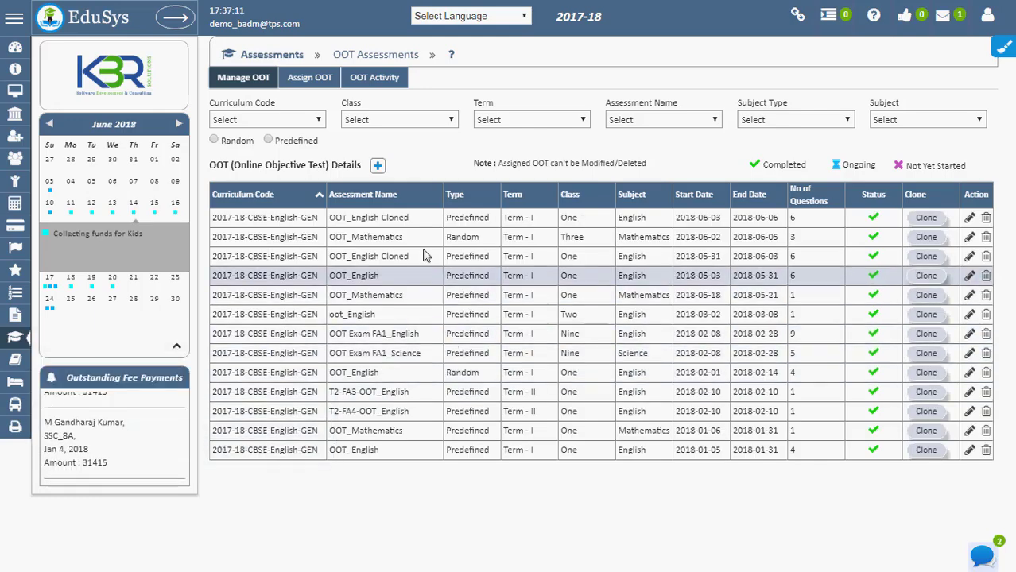
Start a new OOT, choosing the curriculum, Class One and English as the subject
{"action": "left_click", "coordinate": [376, 165]}
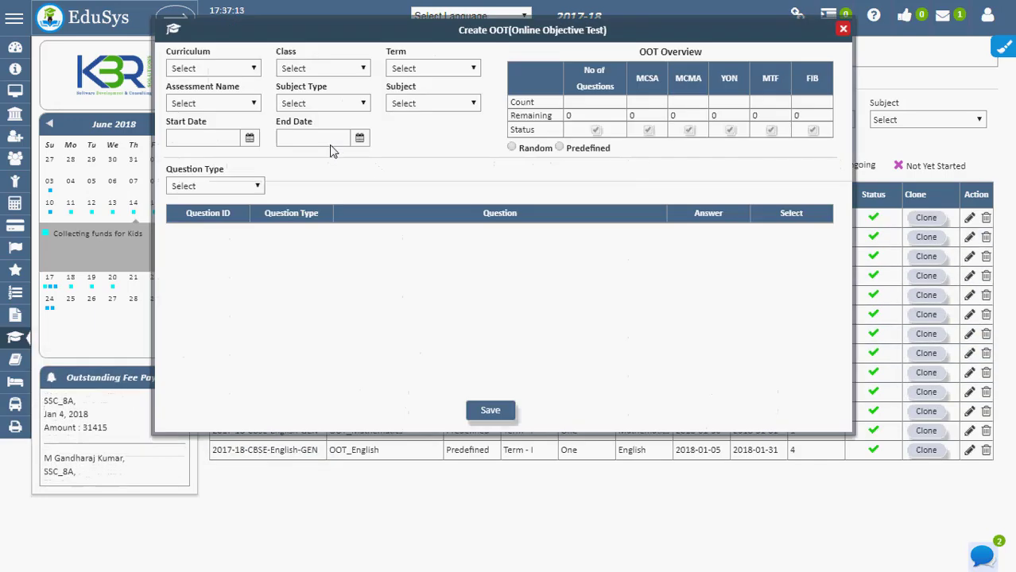
{"action": "left_click", "coordinate": [212, 68]}
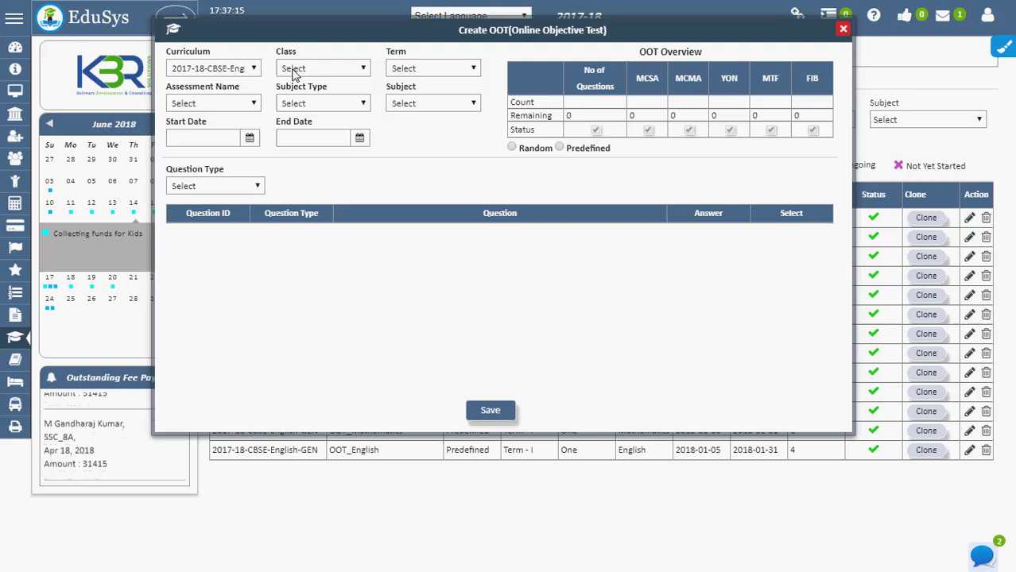
{"action": "left_click", "coordinate": [322, 67]}
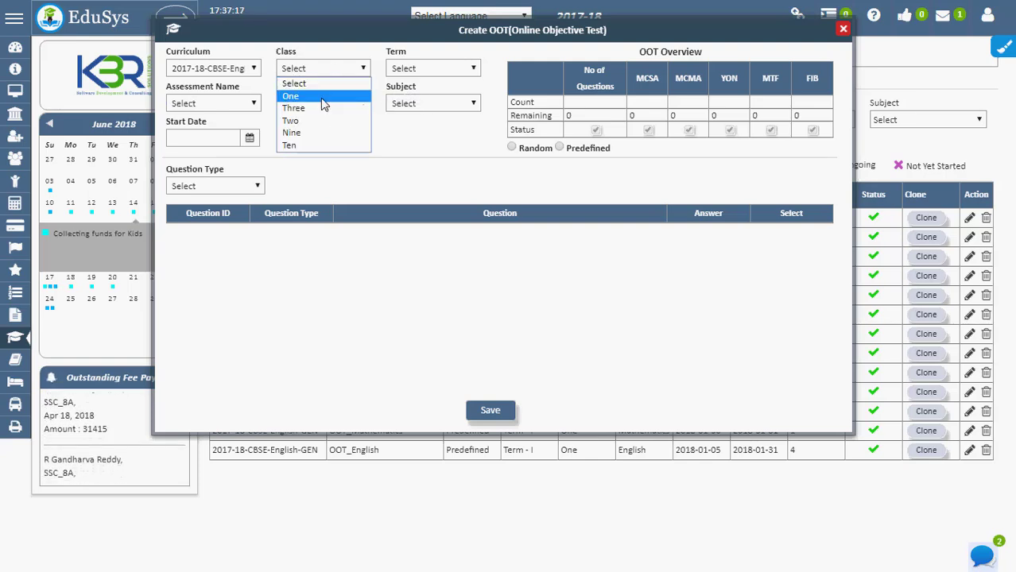
{"action": "left_click", "coordinate": [290, 95]}
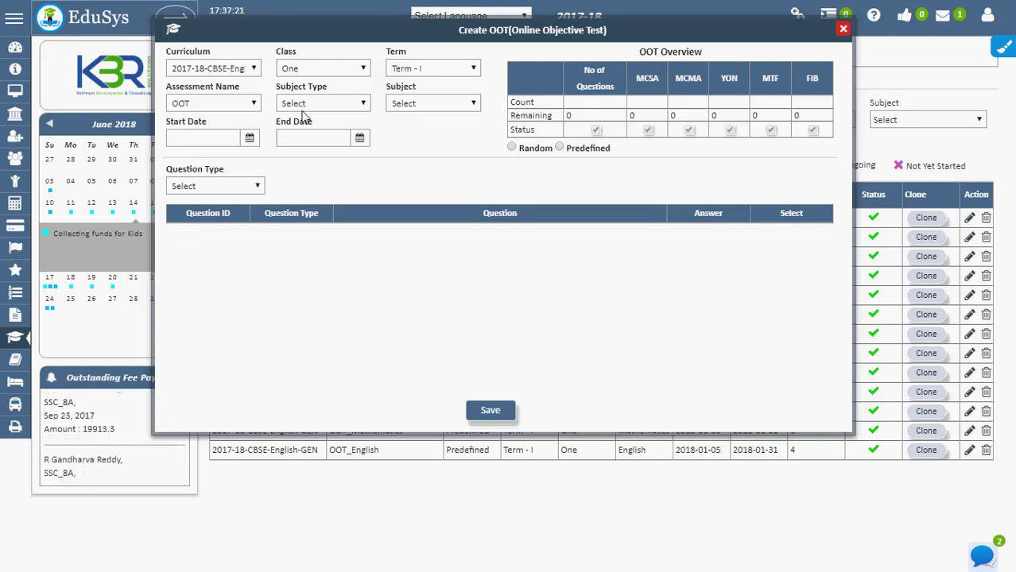
{"action": "left_click", "coordinate": [432, 103]}
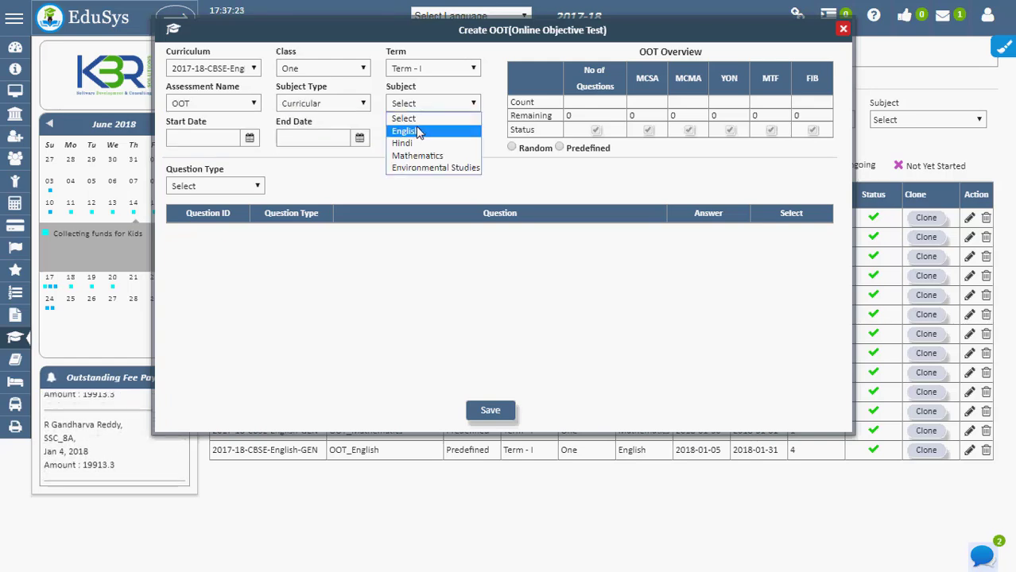
{"action": "left_click", "coordinate": [405, 131]}
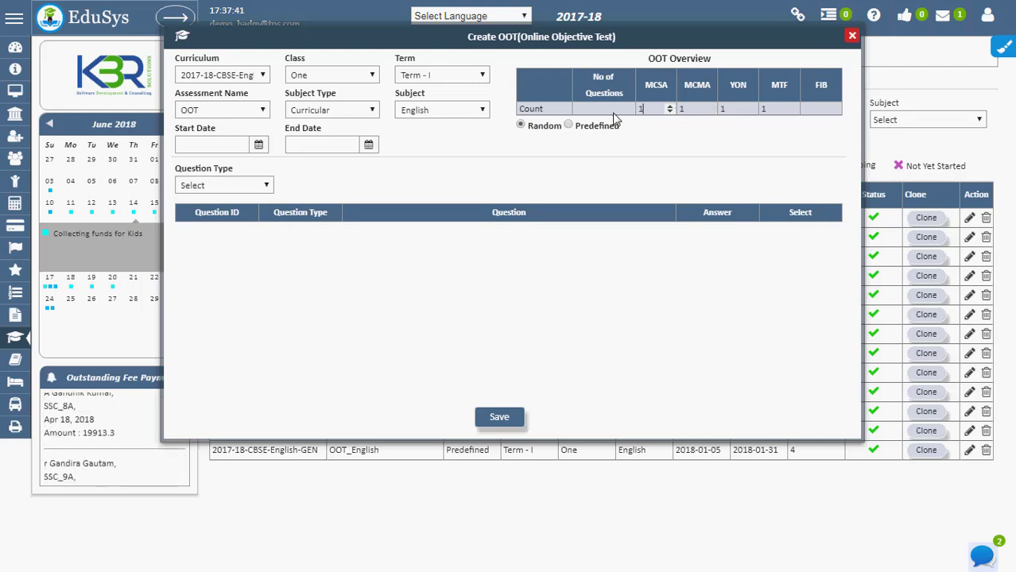
Switch the new test to predefined questions so the question bank loads
{"action": "left_click", "coordinate": [568, 125]}
{"action": "type", "text": "1"}
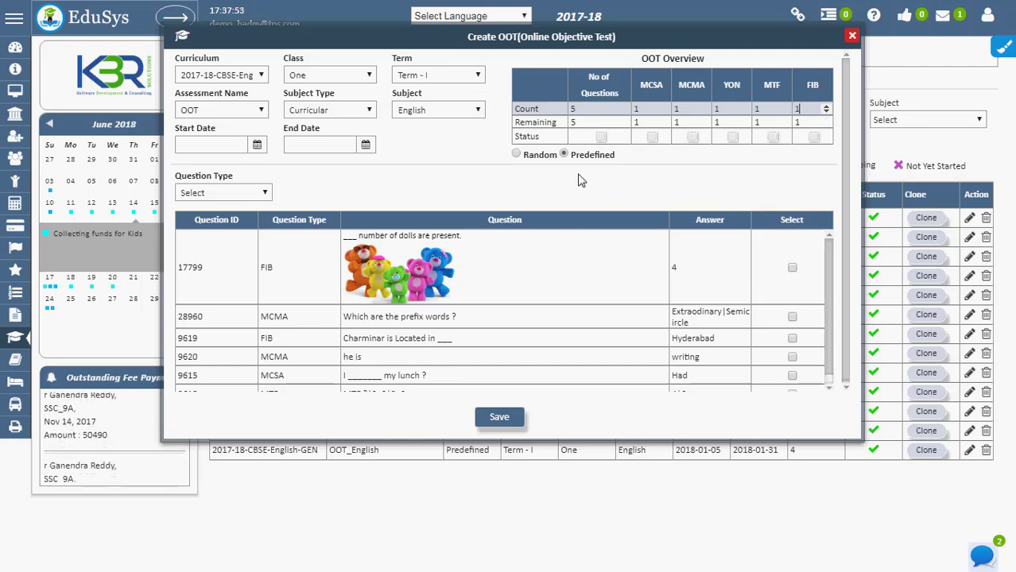
Tick questions 17799 and 28960, dismiss the count-exceeded alert, and close the form
{"action": "left_click", "coordinate": [792, 267]}
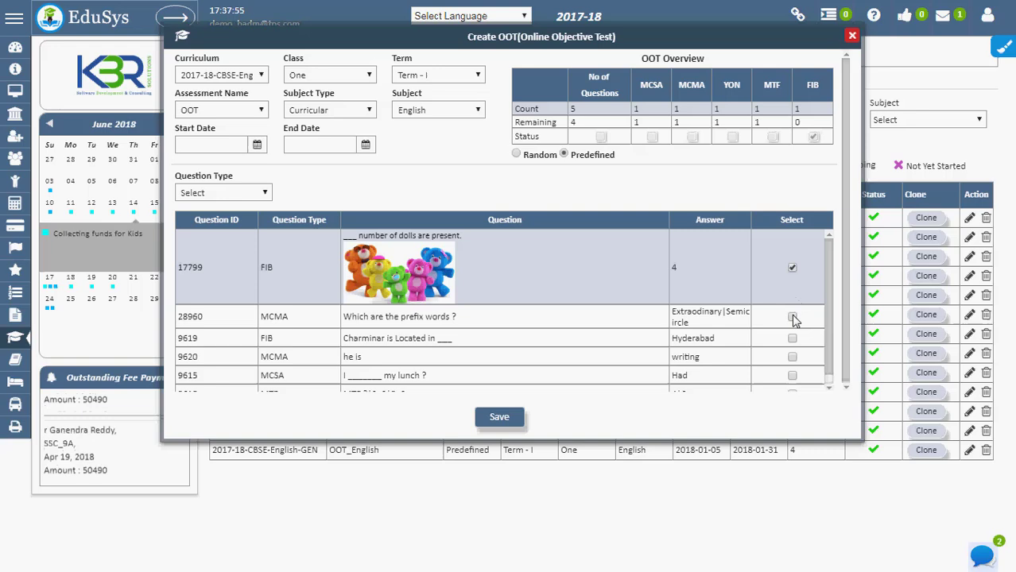
{"action": "left_click", "coordinate": [792, 317]}
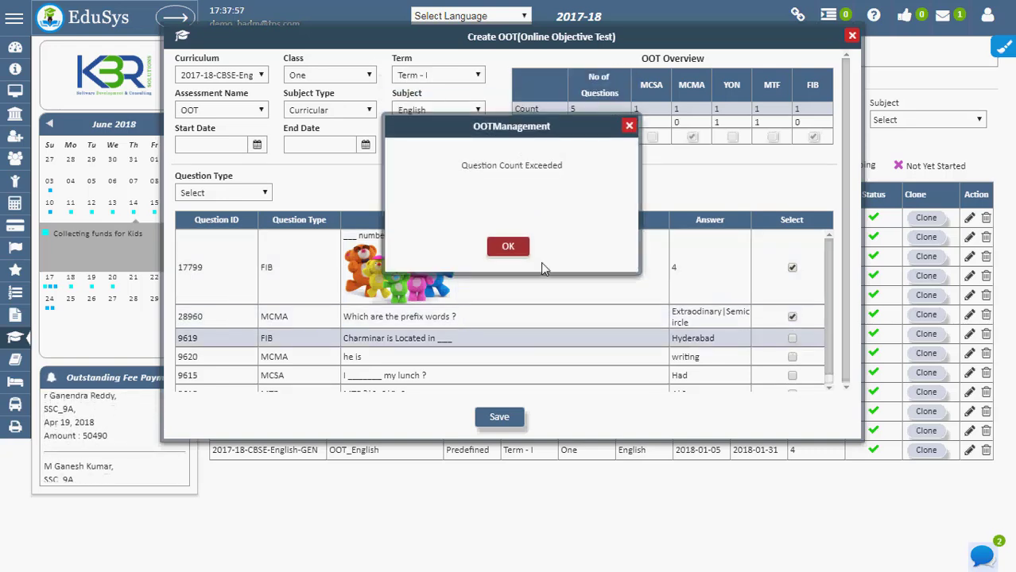
{"action": "left_click", "coordinate": [508, 246]}
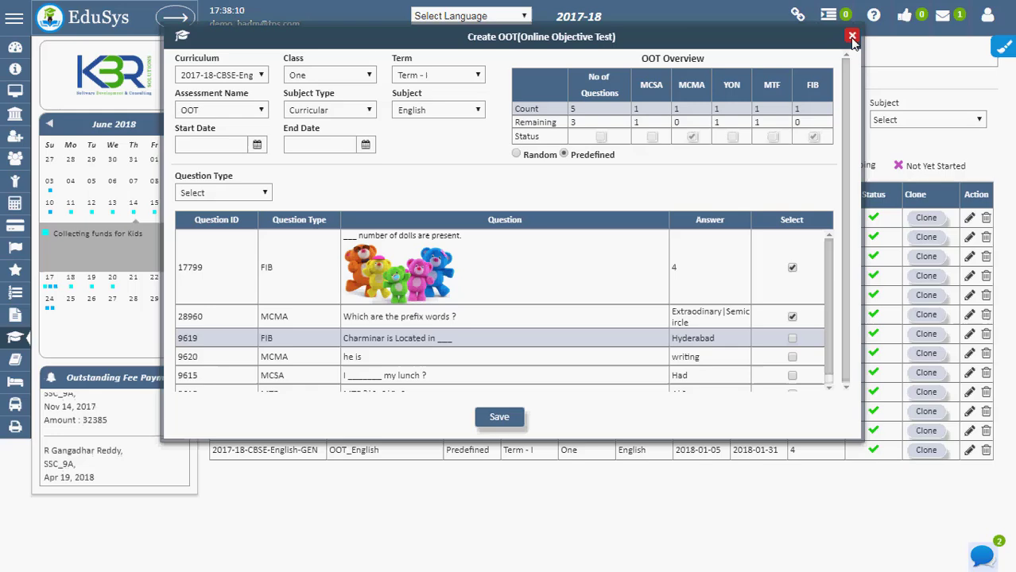
{"action": "left_click", "coordinate": [851, 32]}
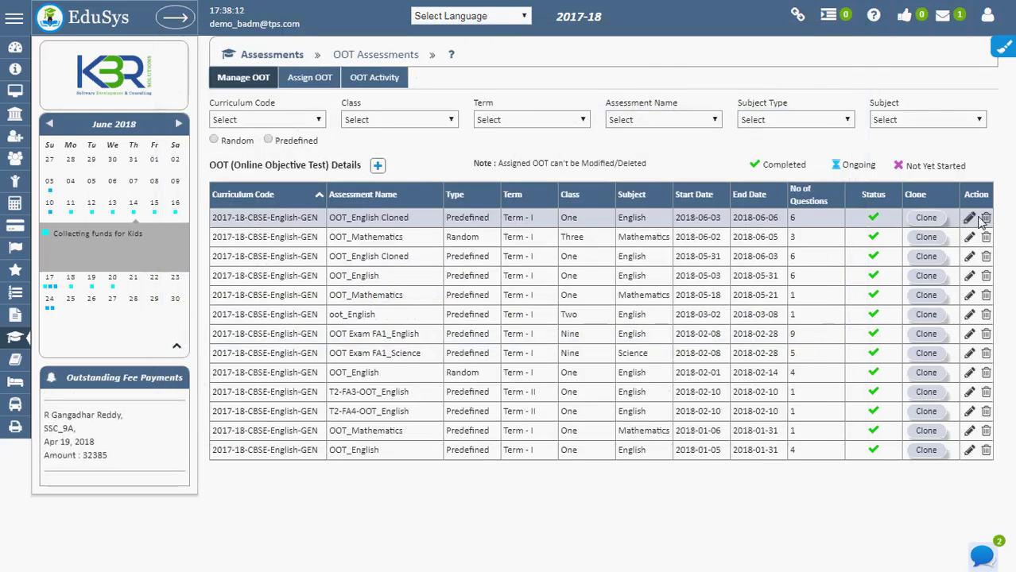